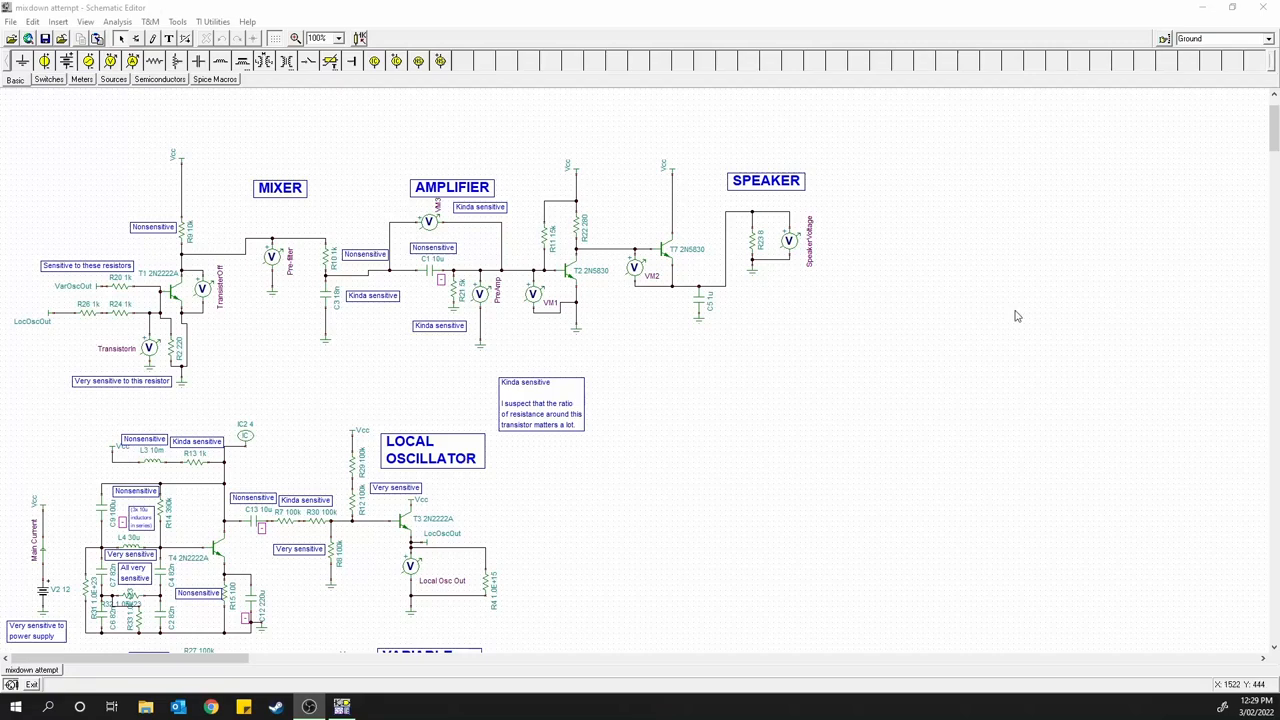
Step: Scroll through the TR result3 graph of red, green and olive traces spanning 10–12 ms
scroll(down, 3)
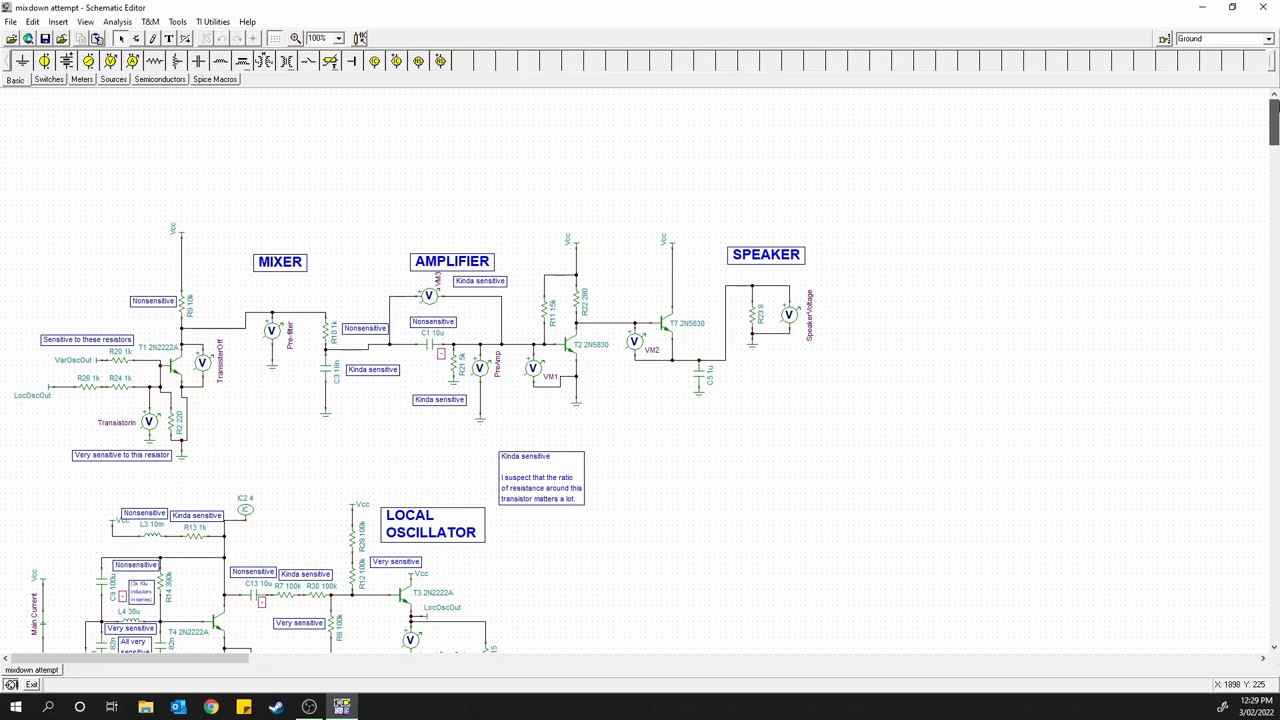
mouse_move(775, 353)
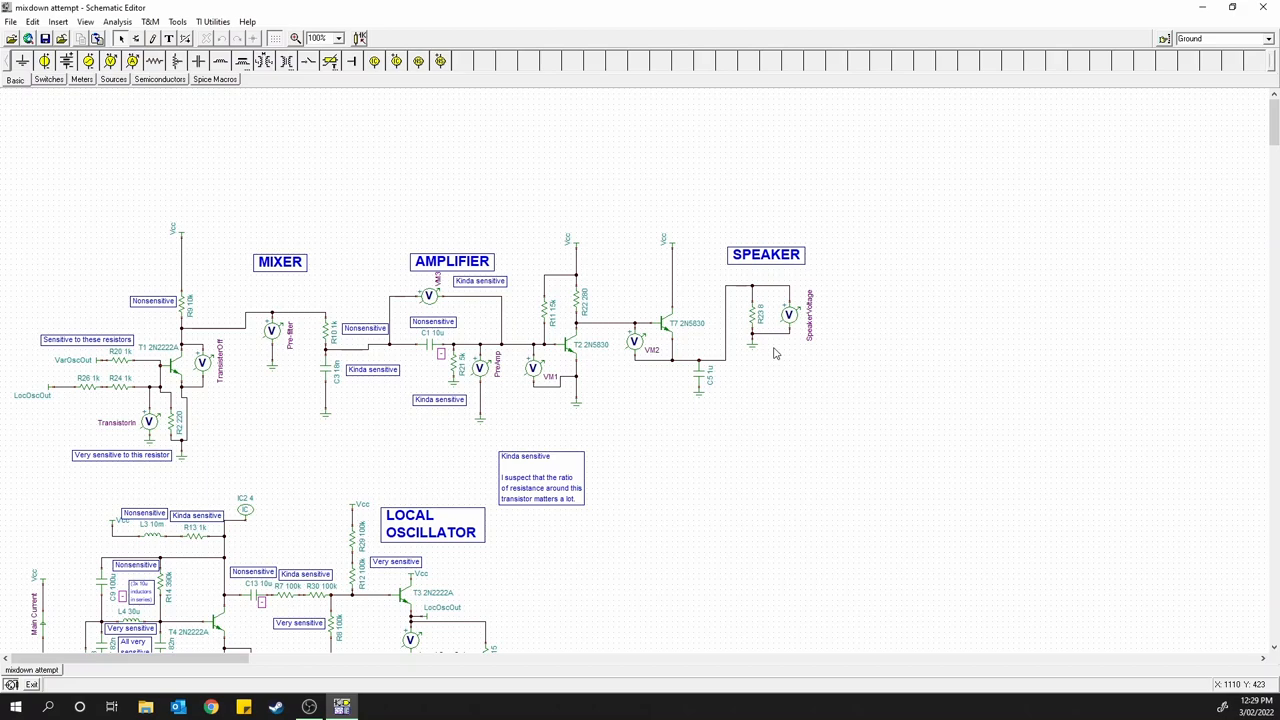
scroll(down, 3)
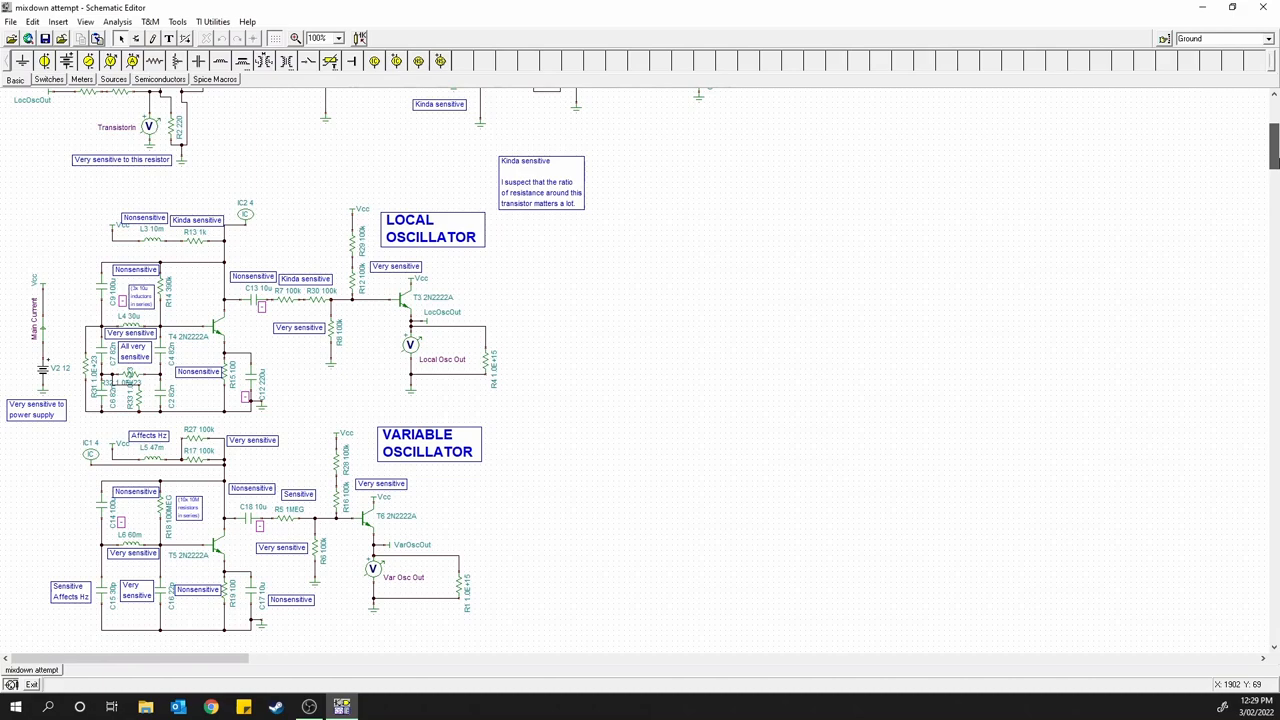
scroll(up, 3)
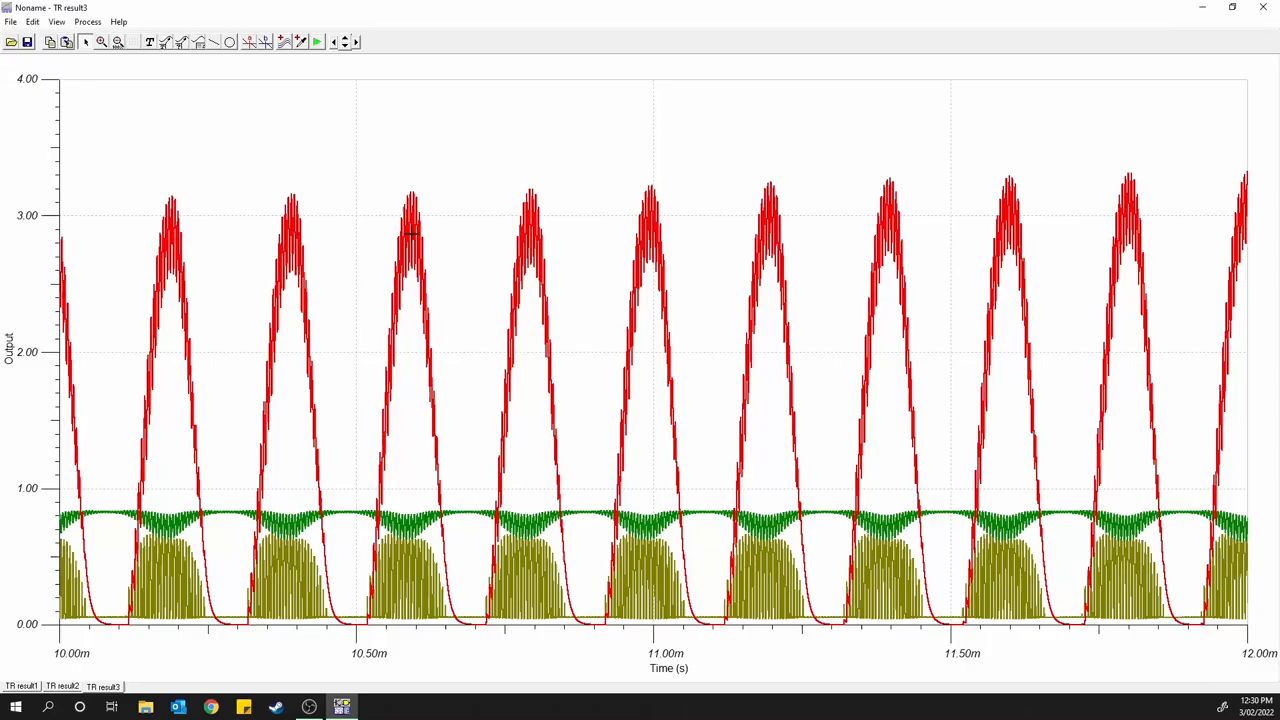
mouse_move(950, 258)
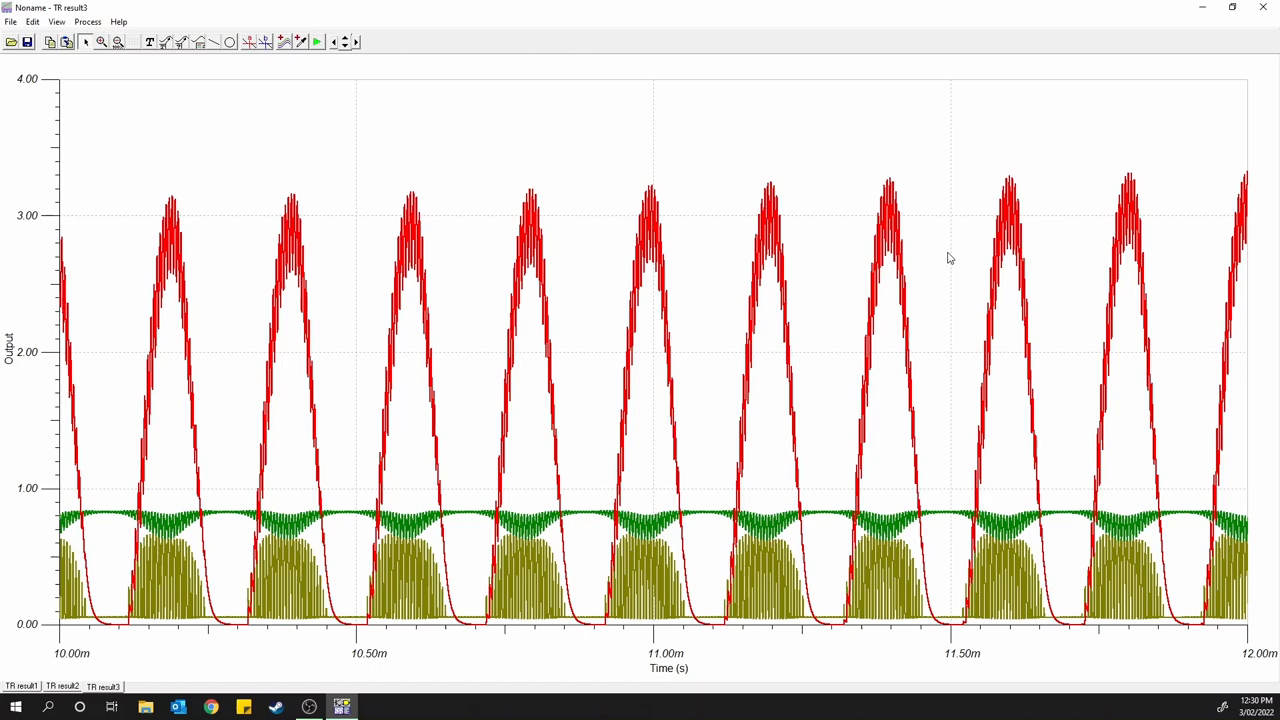
mouse_move(908, 330)
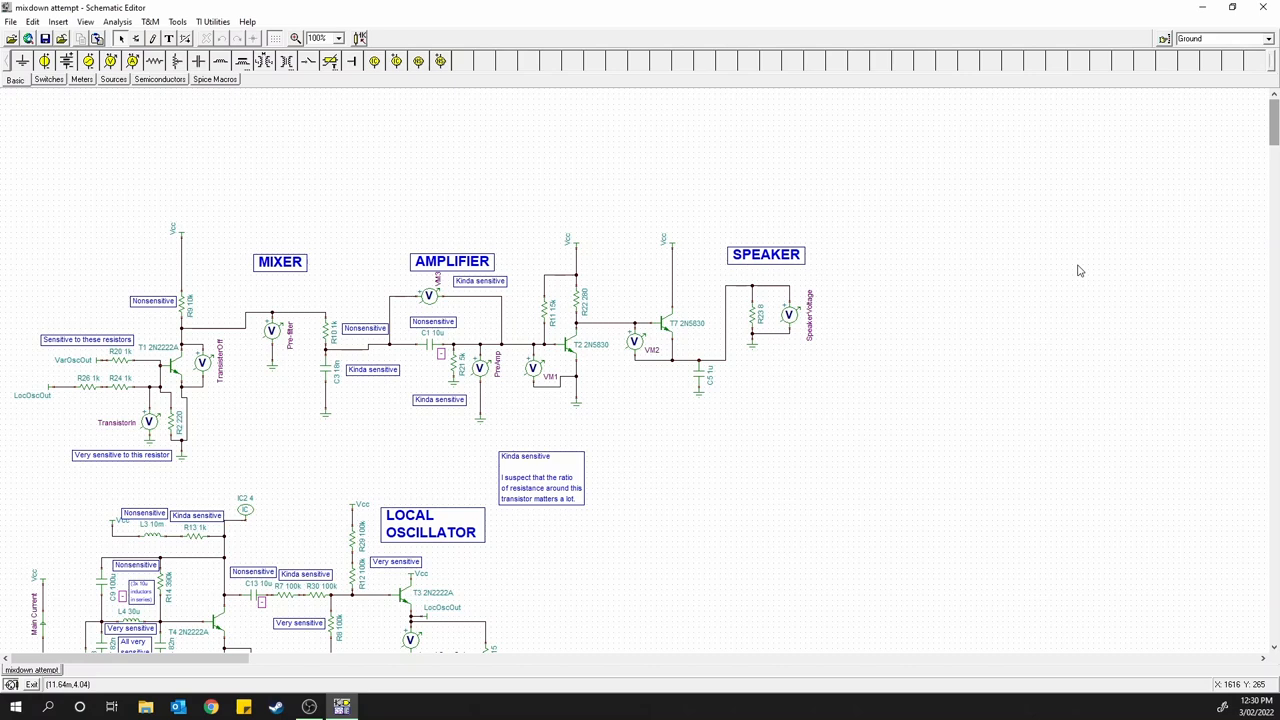
mouse_move(600, 200)
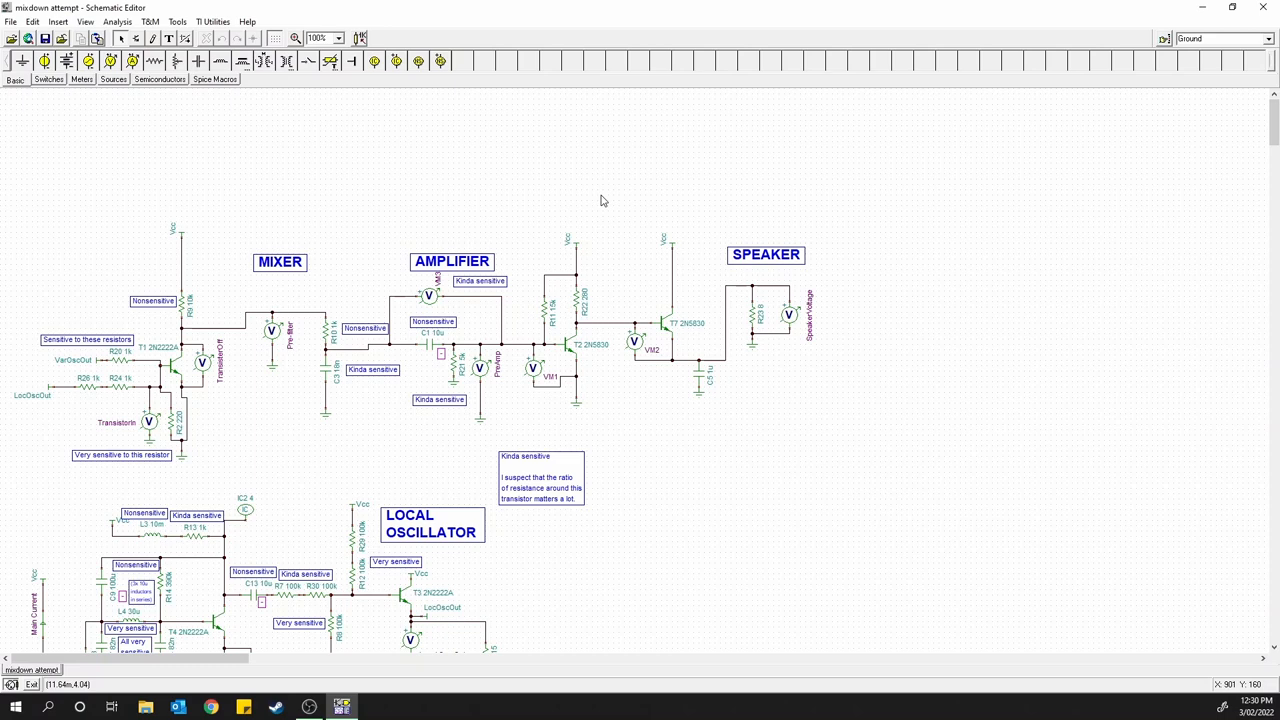
Step: Return to the mixer-amplifier-speaker schematic and open the Analysis menu
drag(603, 200, 673, 637)
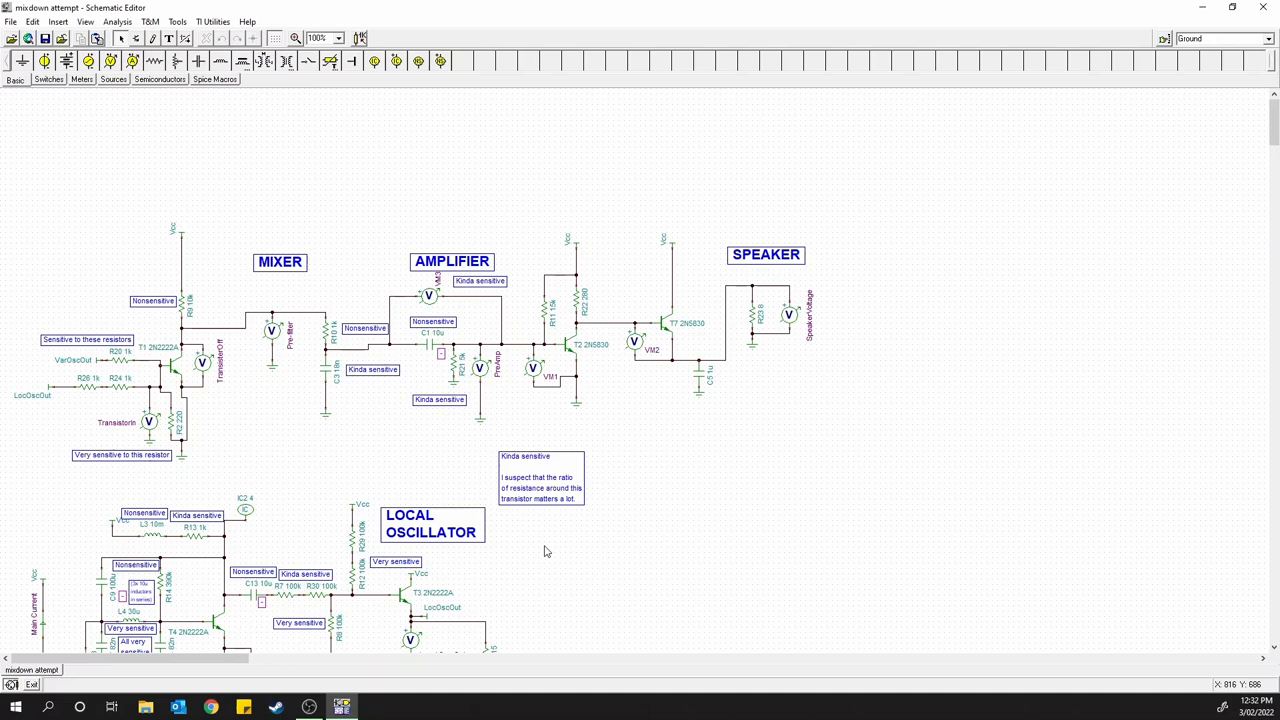
mouse_move(748, 318)
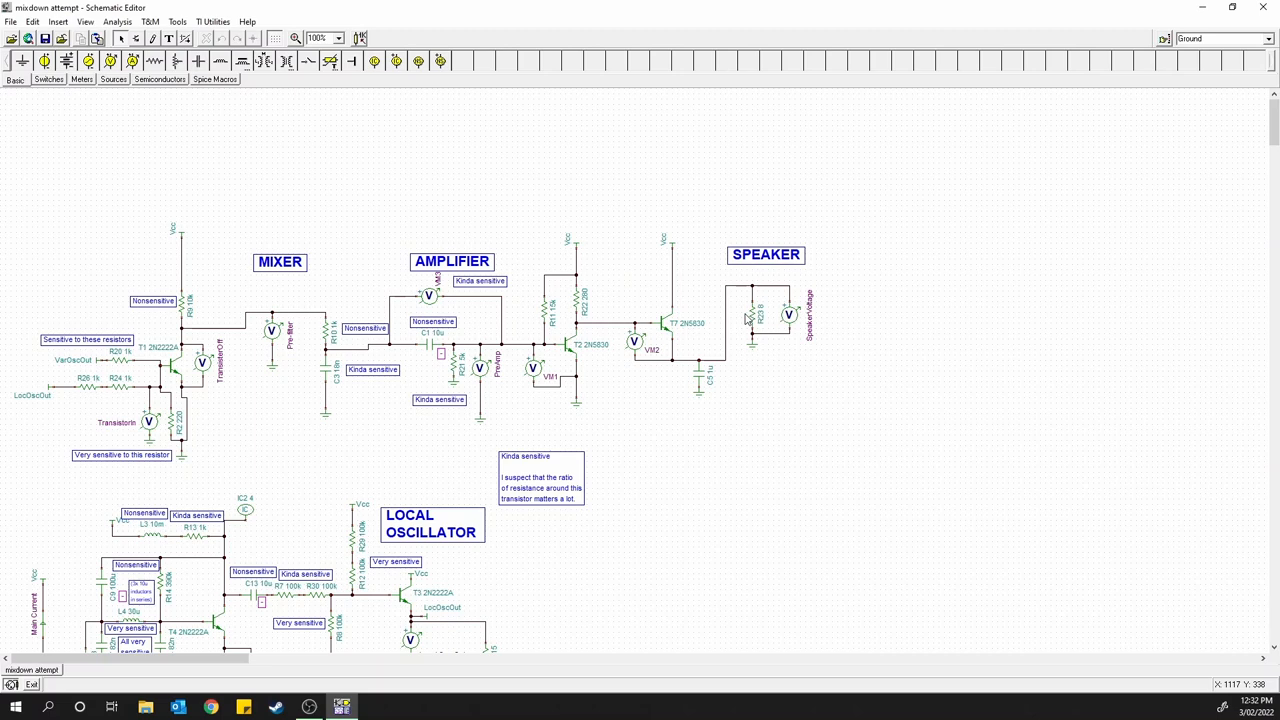
click(118, 21)
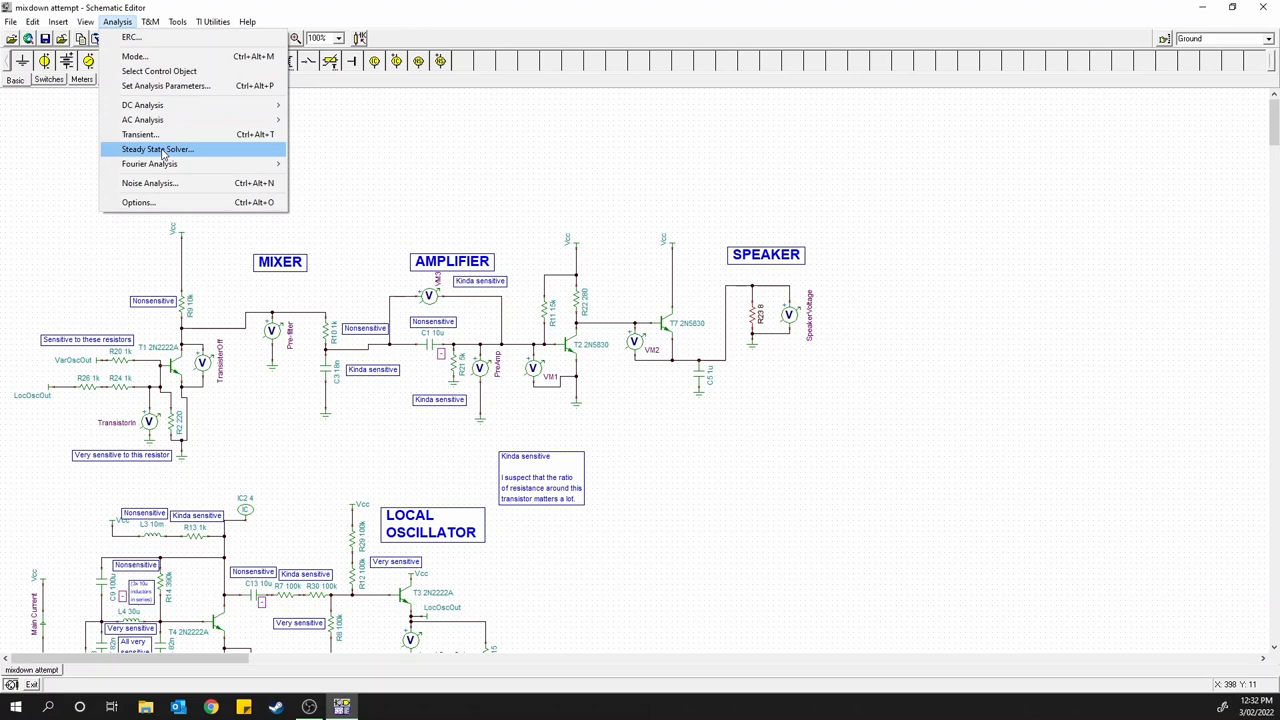
Step: Run Analysis > Transient and view the TR result4 graph over 10.00–10.30 ms
click(157, 148)
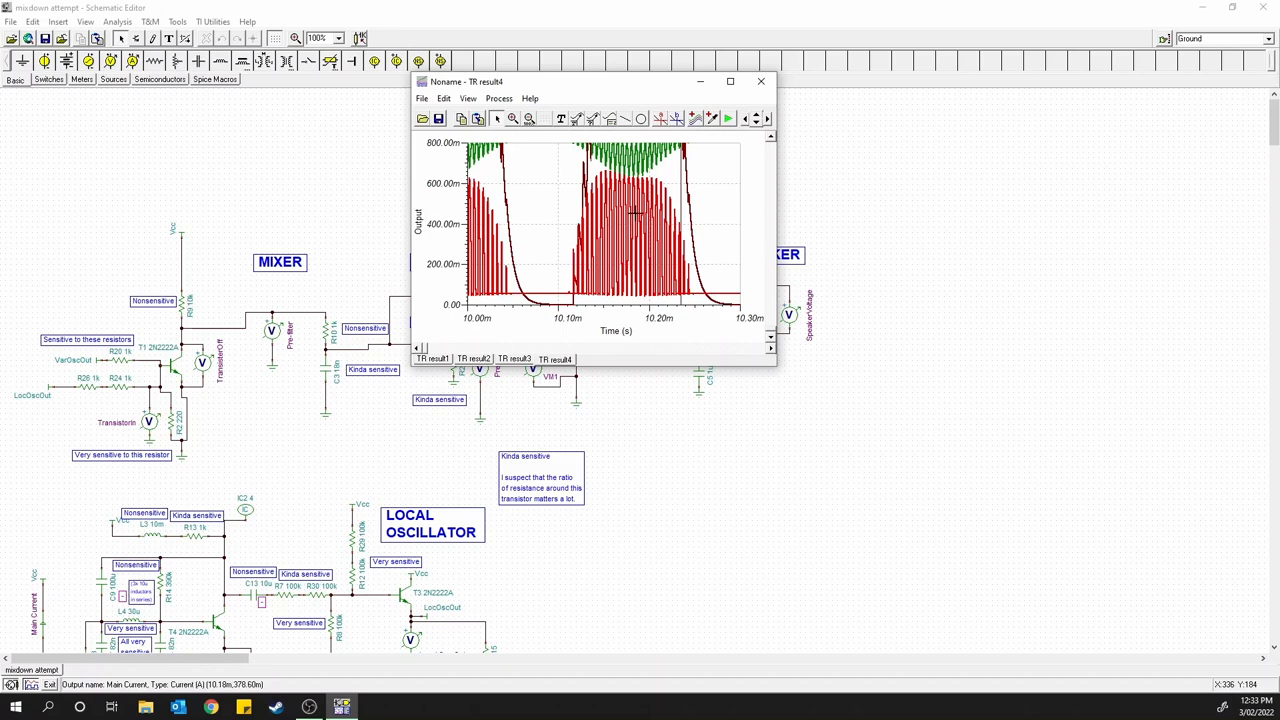
mouse_move(628, 220)
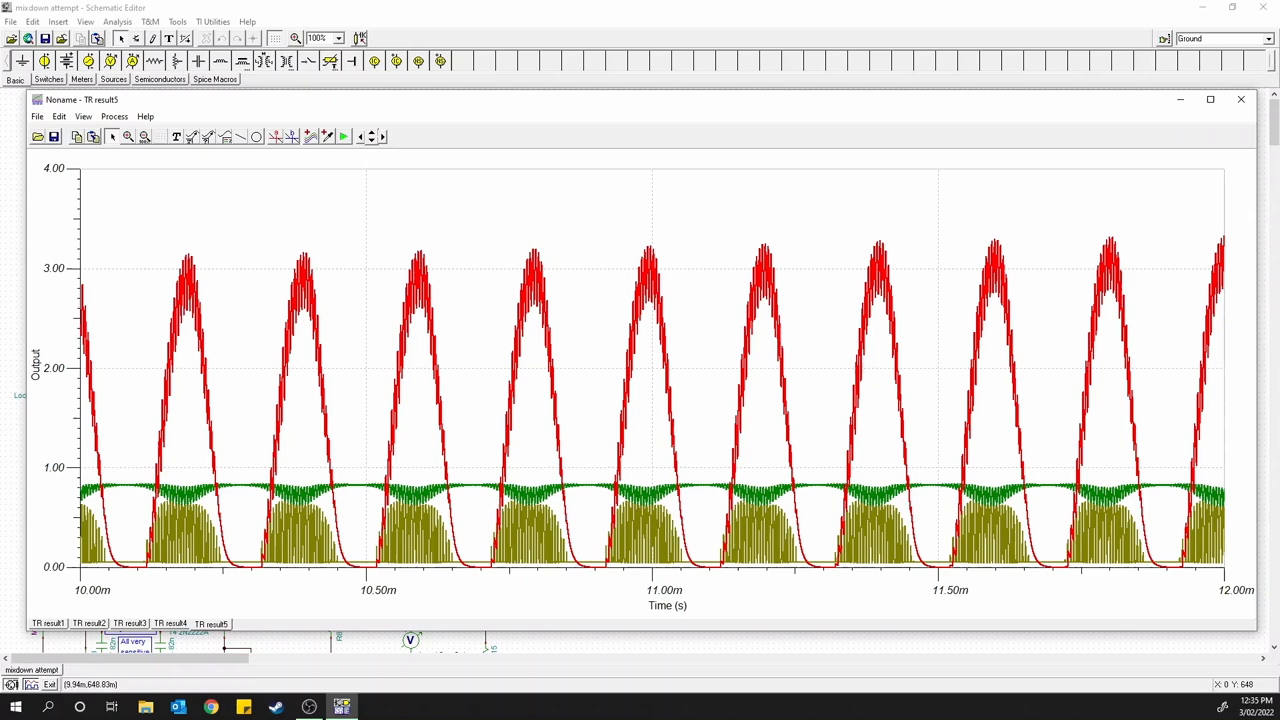
mouse_move(855, 241)
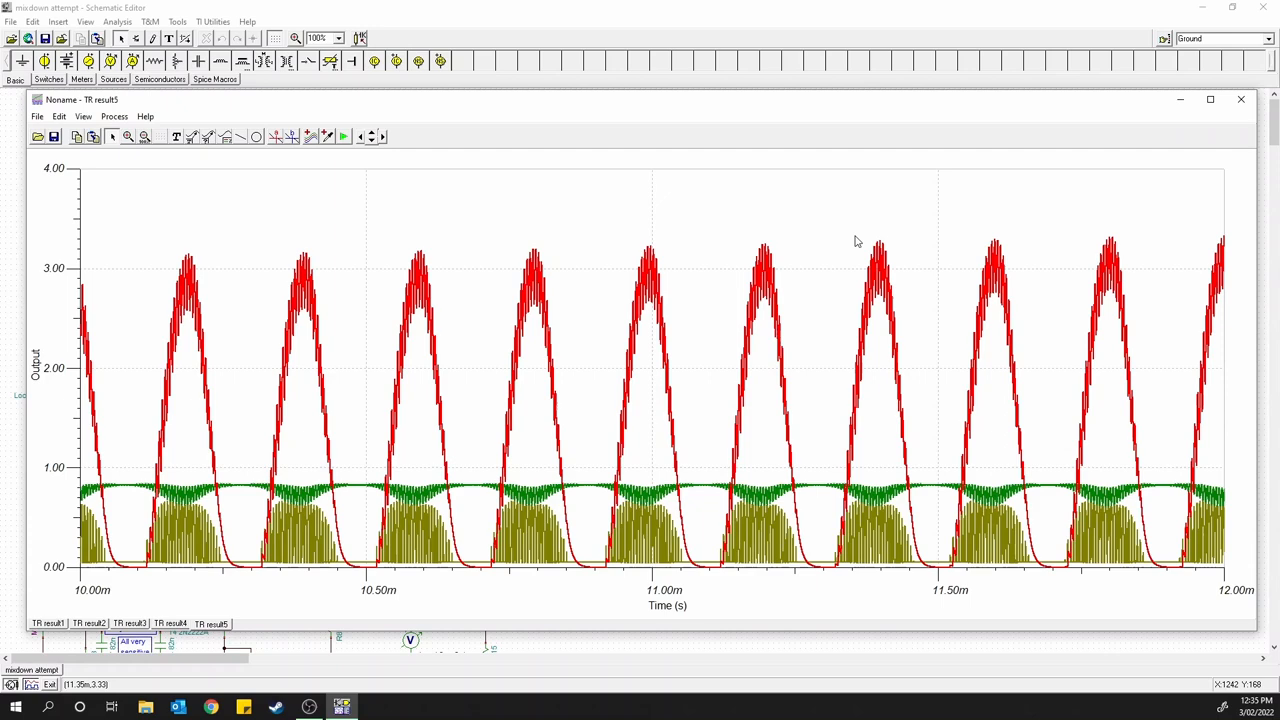
mouse_move(577, 545)
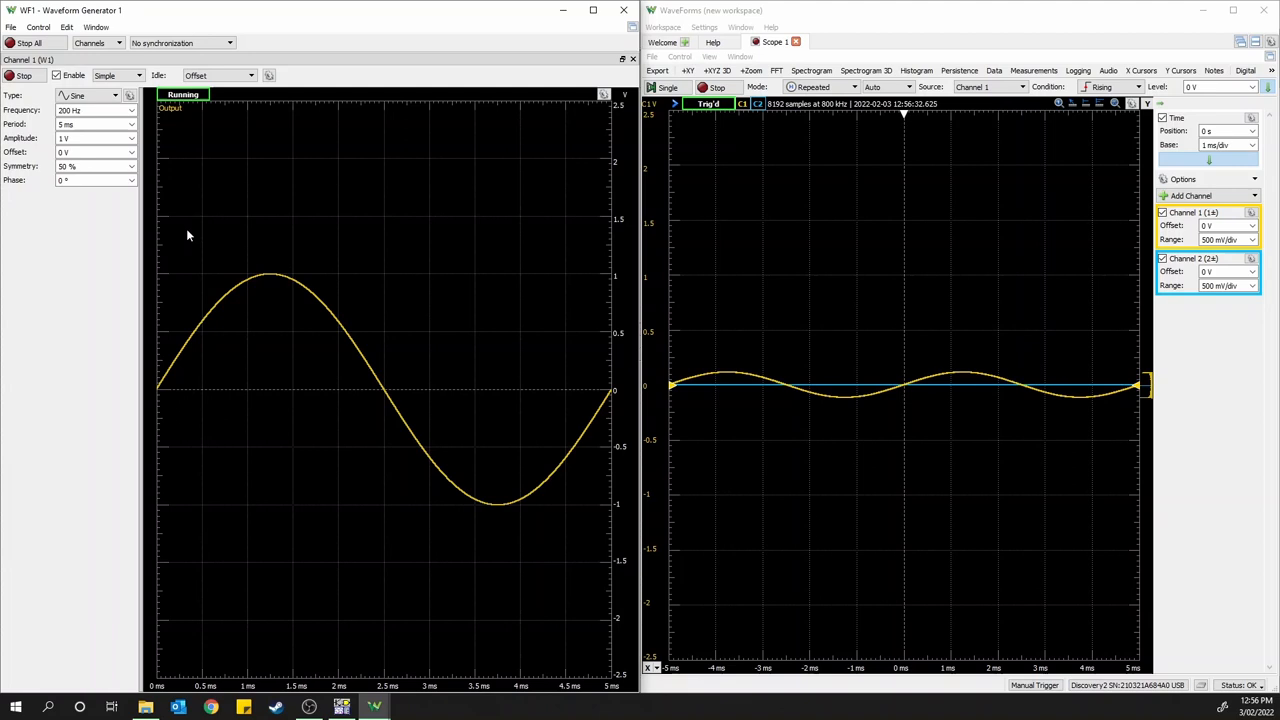
Step: Set Waveform Generator 1's Offset to 2 V for the 200 Hz, 1 V sine
click(131, 151)
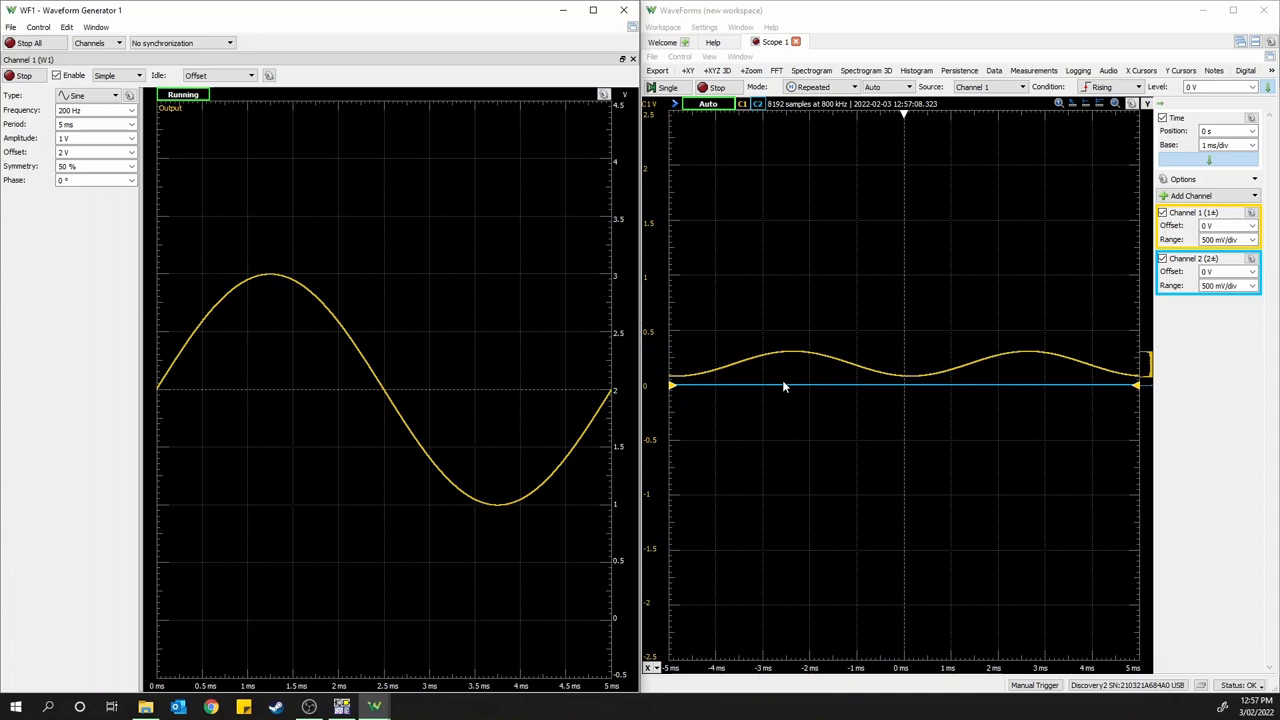
Step: Lower the sine's Offset to 1 V, then reopen the offset list for 500 mV
click(131, 152)
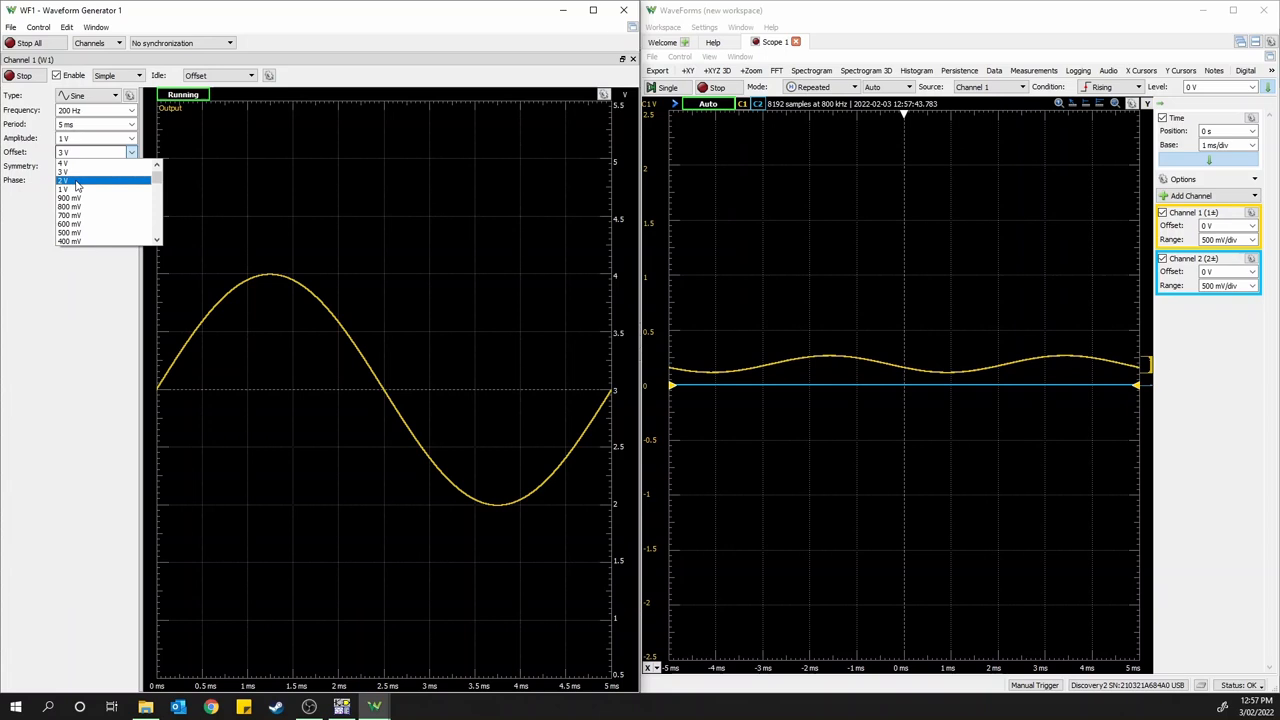
click(68, 190)
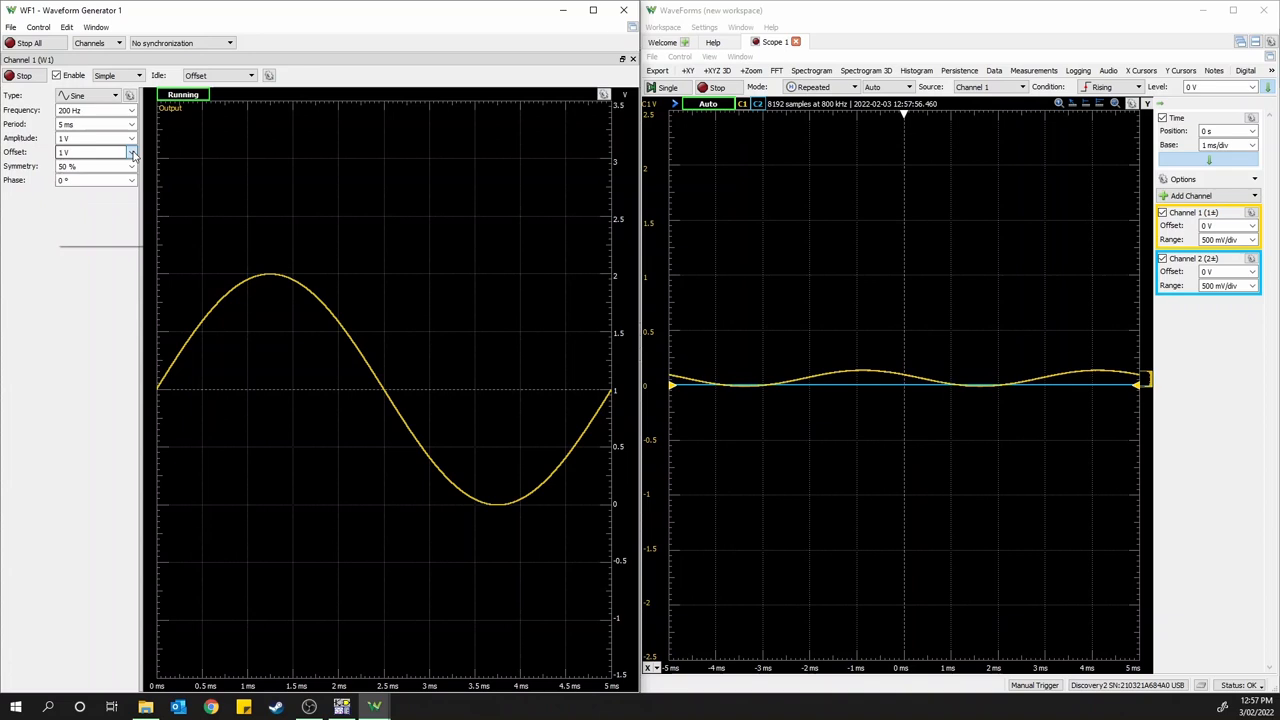
click(132, 152)
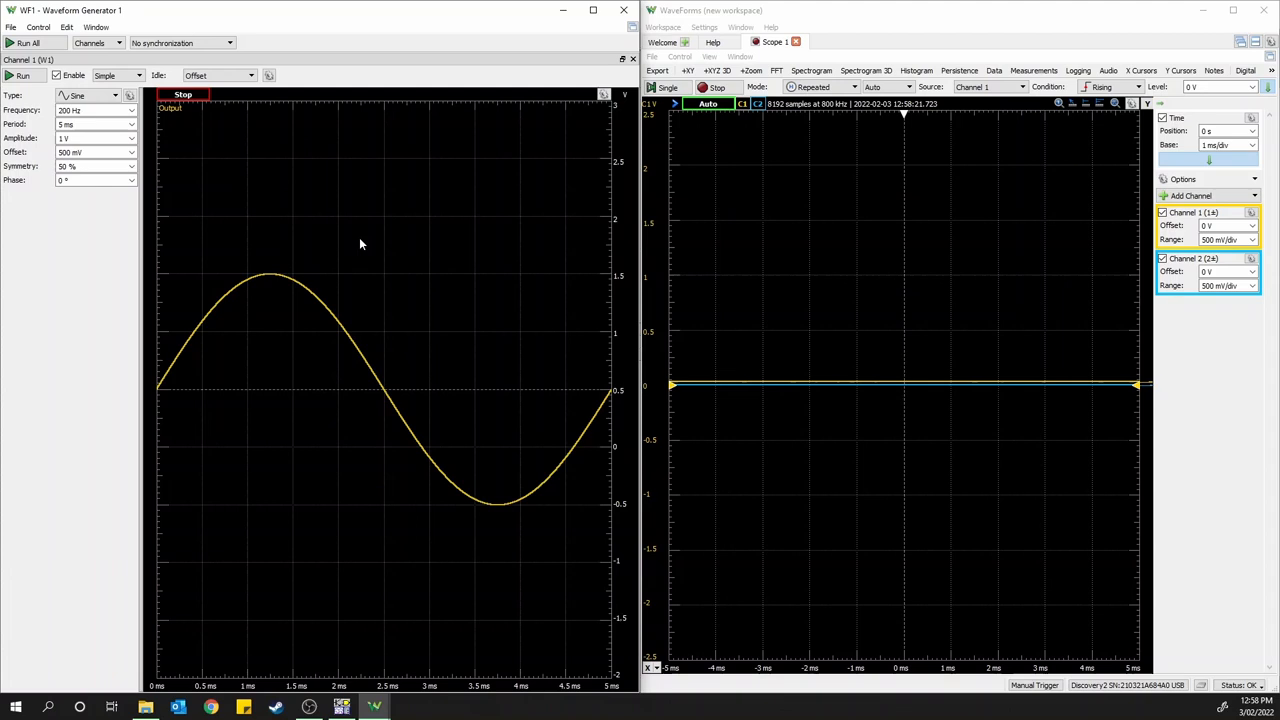